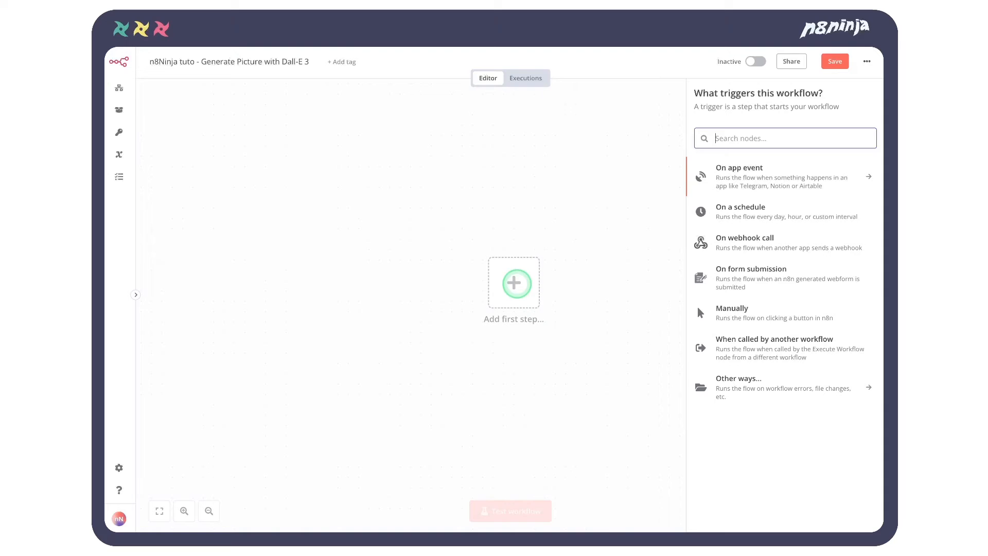
Step: Add an n8n Form Trigger titled 'Generate picture' with a required 'theme' field
{"action": "type", "text": "fo"}
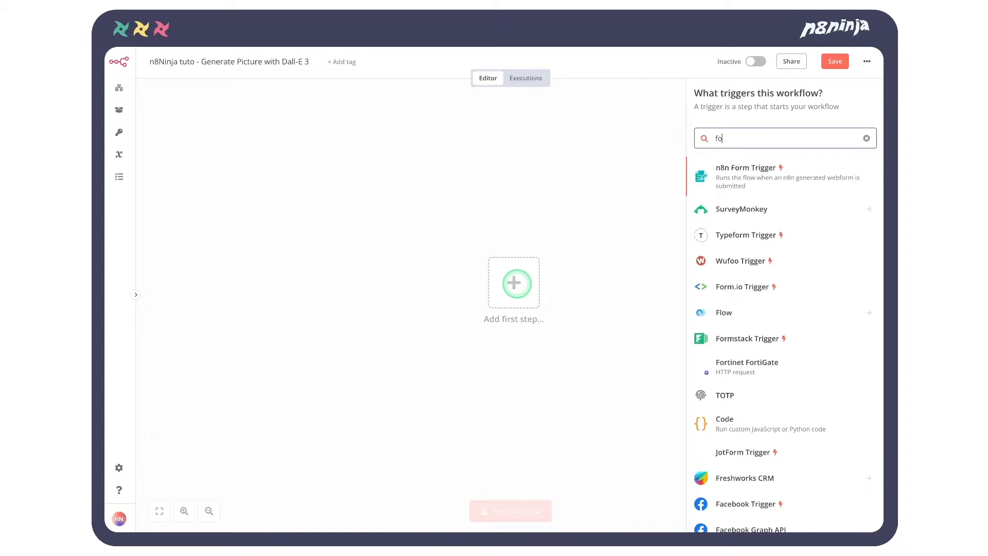
{"action": "left_click", "coordinate": [745, 167]}
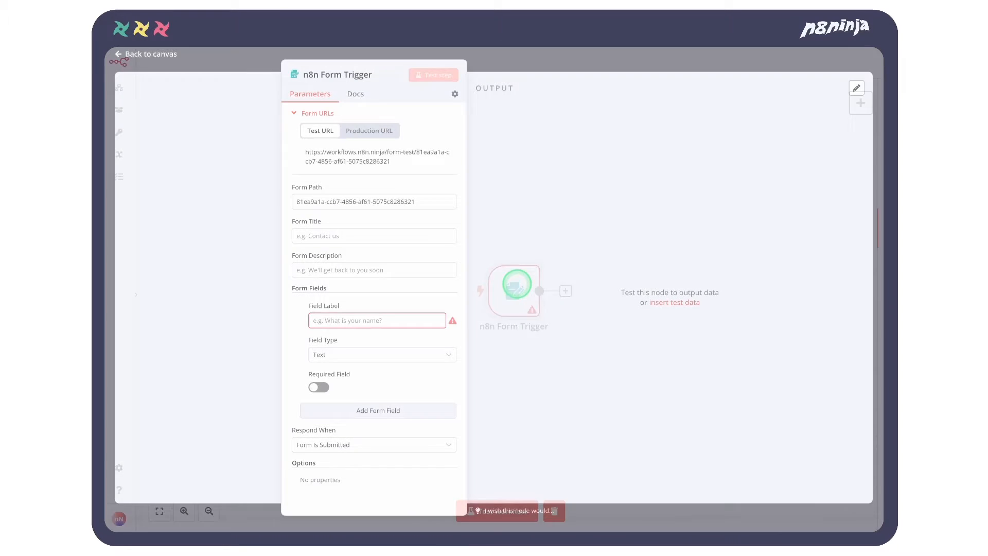
{"action": "left_click", "coordinate": [373, 237]}
{"action": "type", "text": "th"}
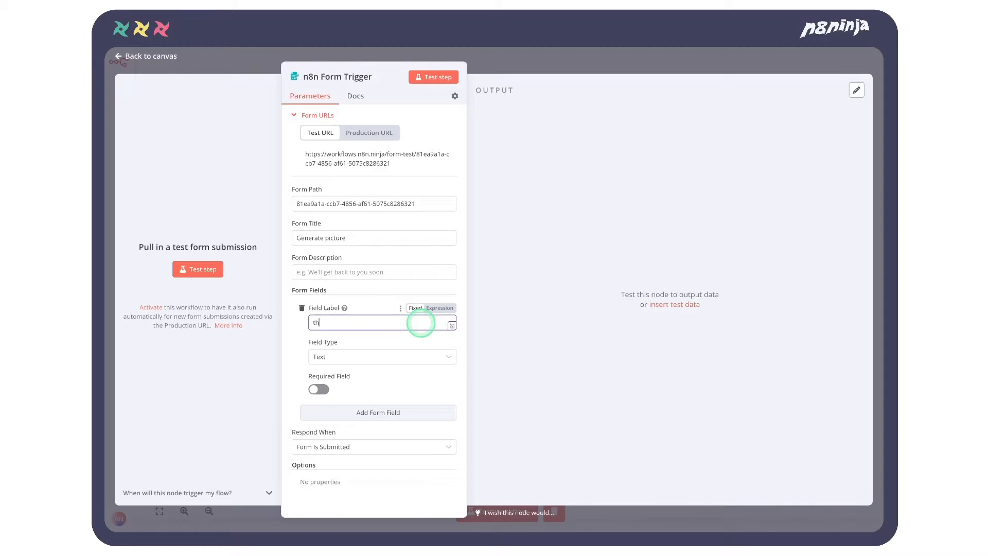
{"action": "left_click", "coordinate": [318, 388]}
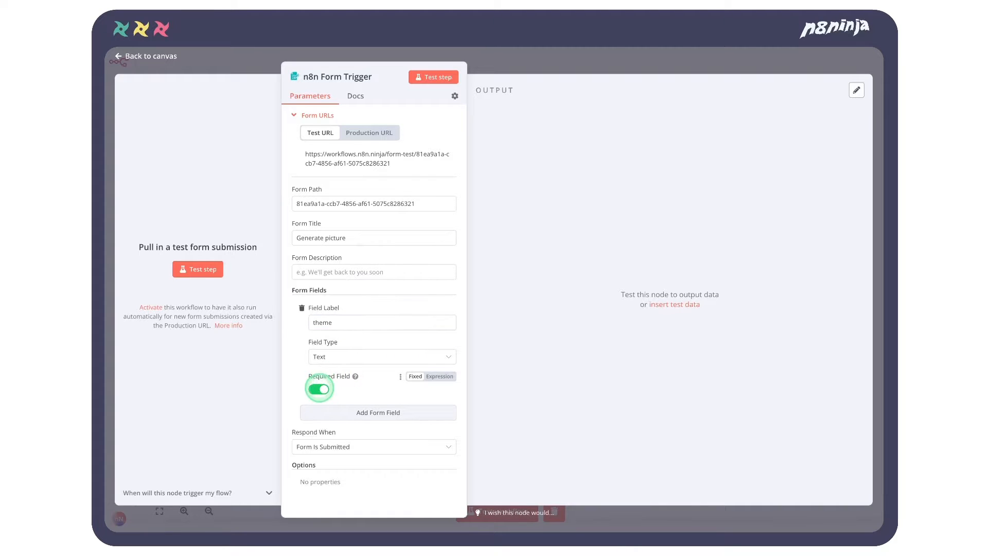
Step: Test the form by submitting the sample theme 'a light-saber katana'
{"action": "left_click", "coordinate": [433, 77]}
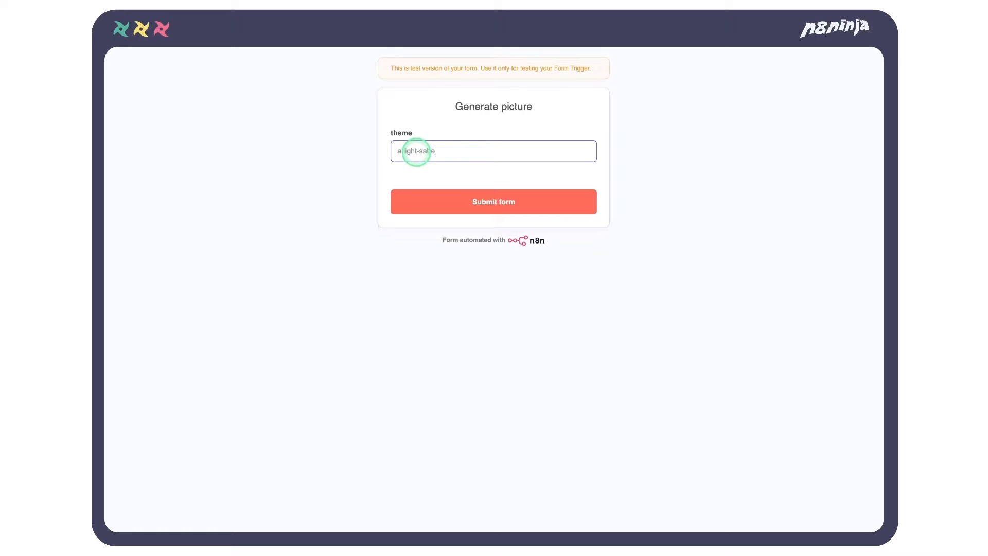
{"action": "left_click", "coordinate": [493, 201]}
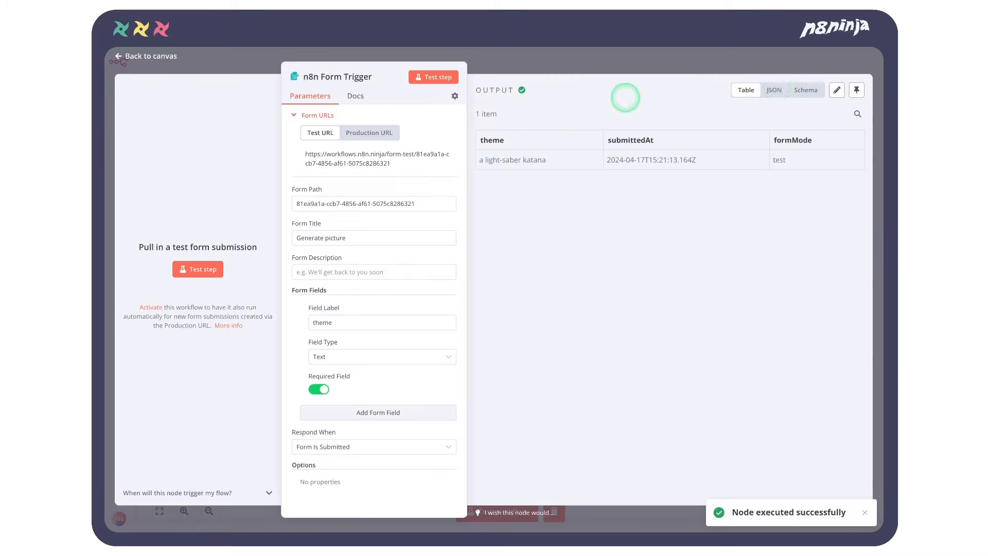
{"action": "mouse_move", "coordinate": [857, 89]}
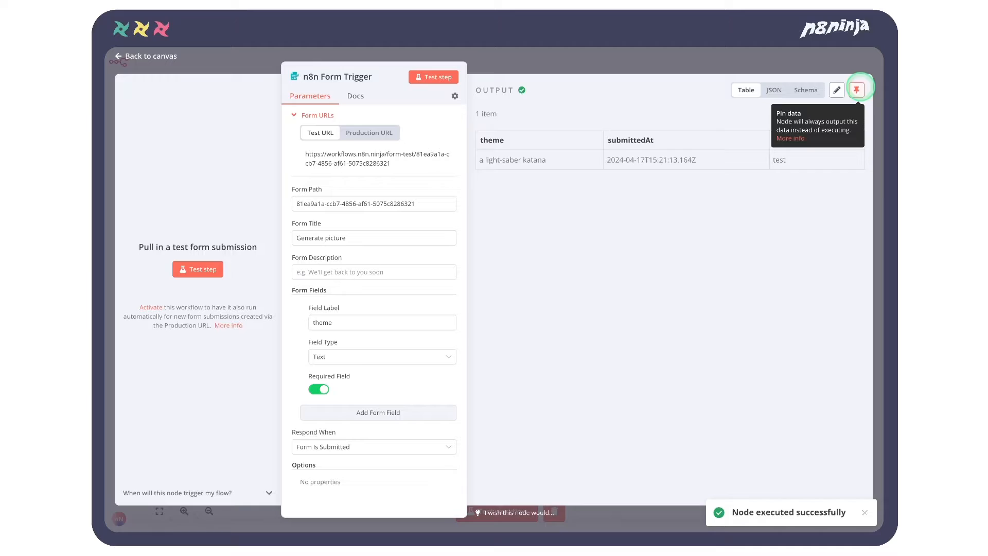
Step: Pin the test submission as output and add an OpenAI 'Generate an image' node after the trigger
{"action": "left_click", "coordinate": [151, 55]}
{"action": "type", "text": "open"}
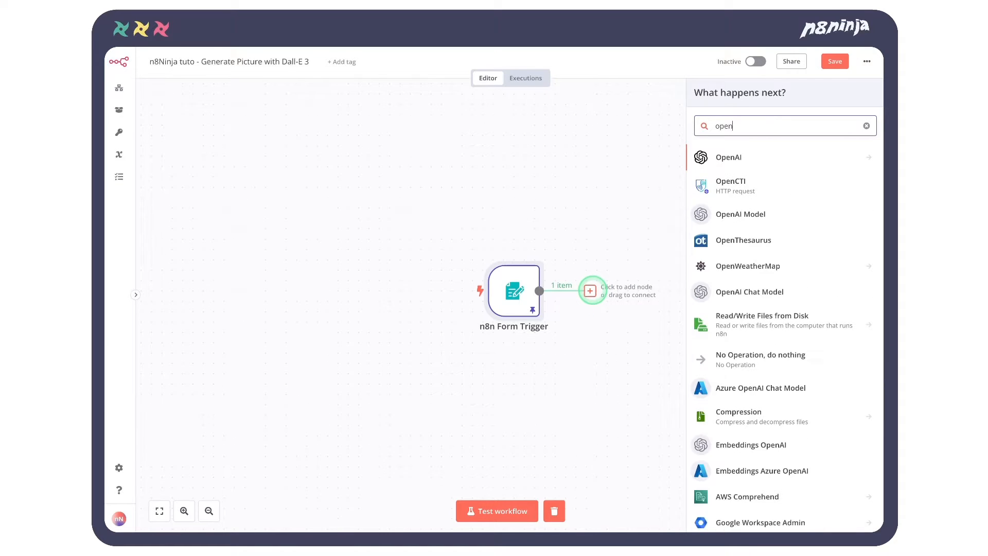
{"action": "left_click", "coordinate": [728, 156]}
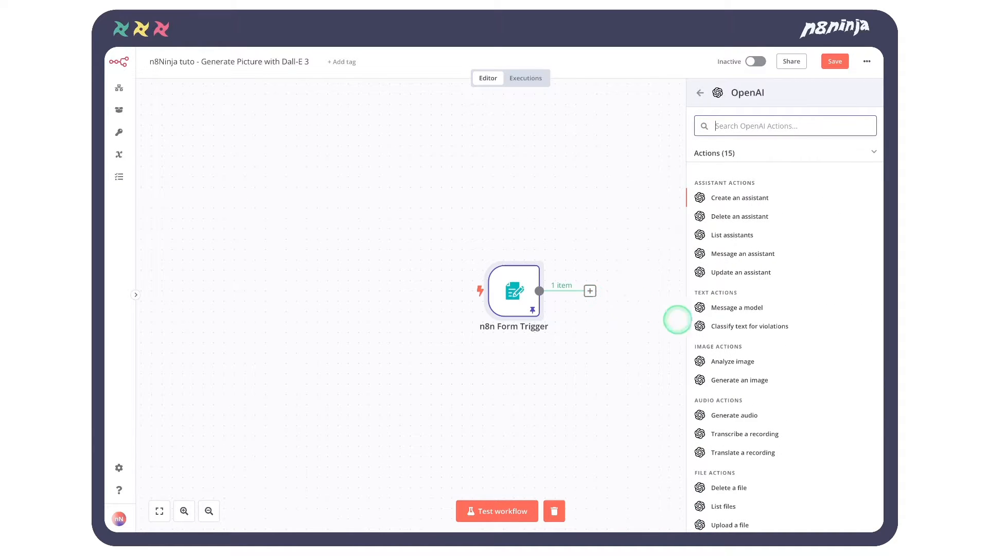
{"action": "left_click", "coordinate": [738, 379]}
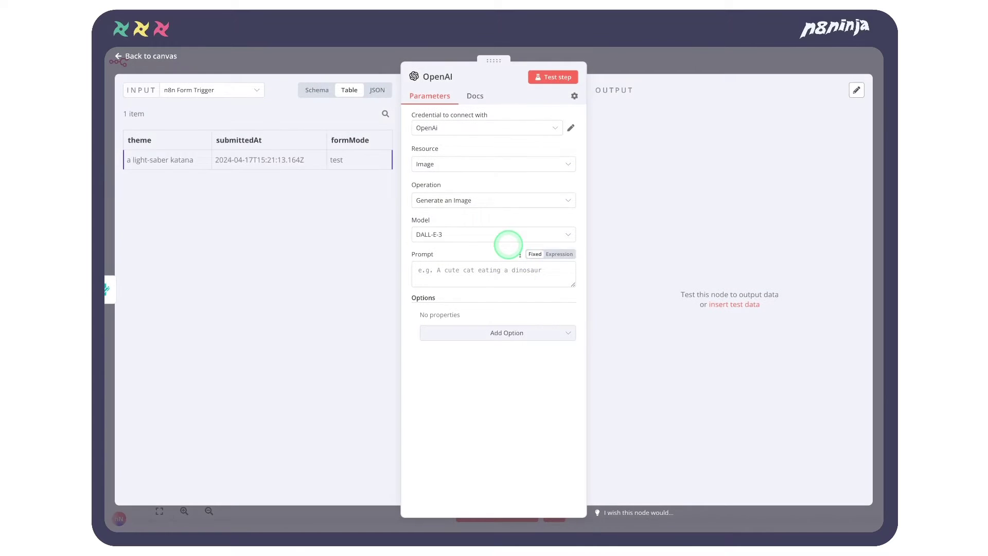
{"action": "mouse_move", "coordinate": [206, 183]}
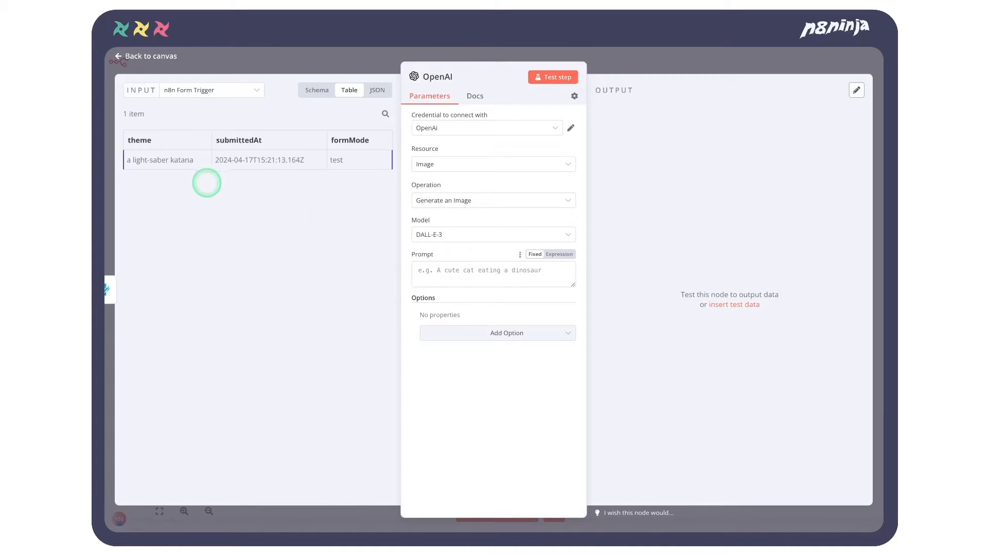
Step: Set the OpenAI prompt to the expression {{ $json.theme }} and test it, previewing the katana image
{"action": "left_click", "coordinate": [316, 90]}
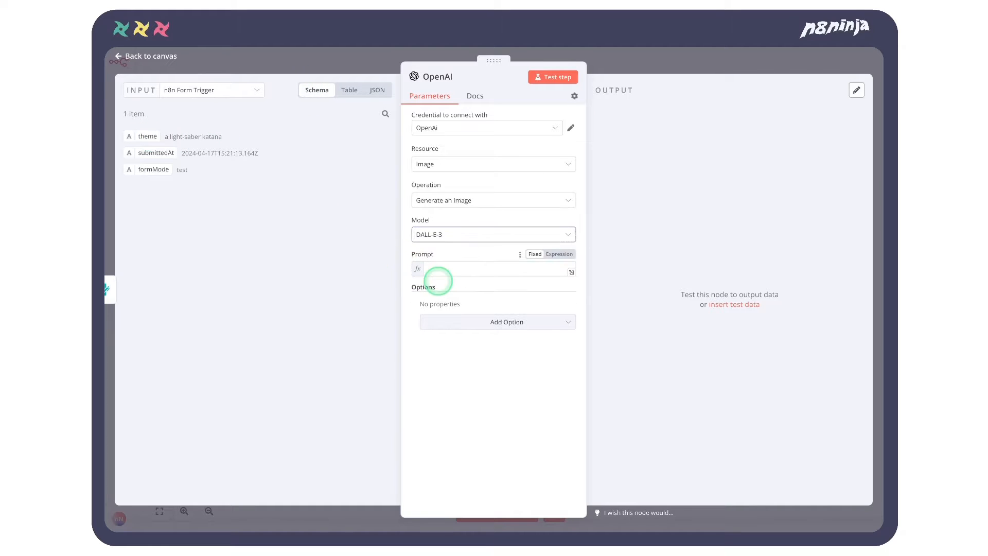
{"action": "type", "text": "{{ $json.theme }}"}
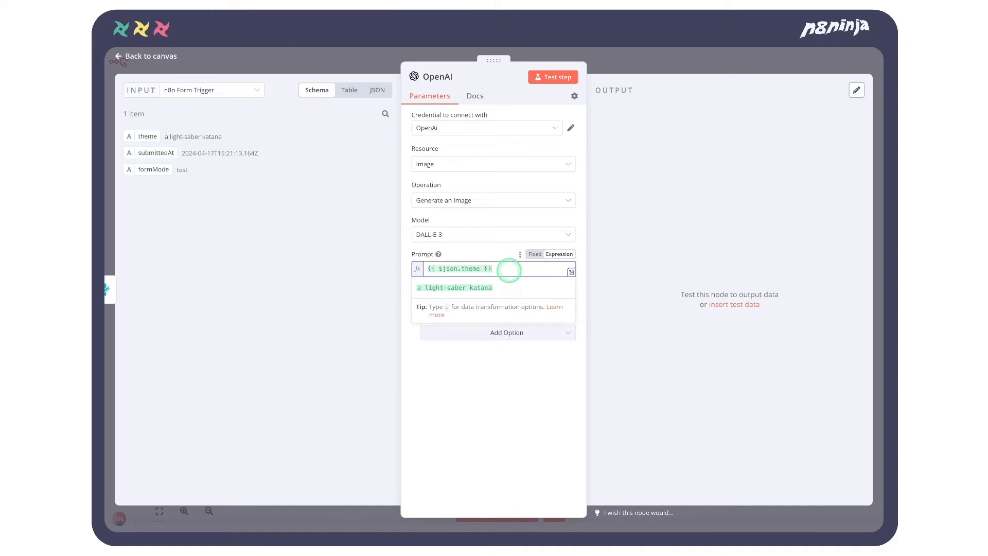
{"action": "left_click", "coordinate": [552, 76]}
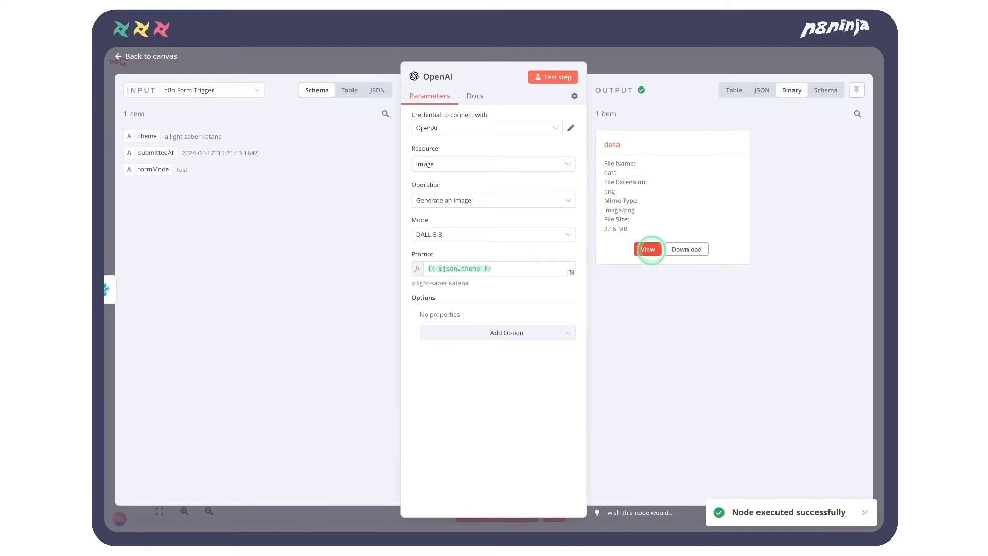
{"action": "left_click", "coordinate": [647, 249]}
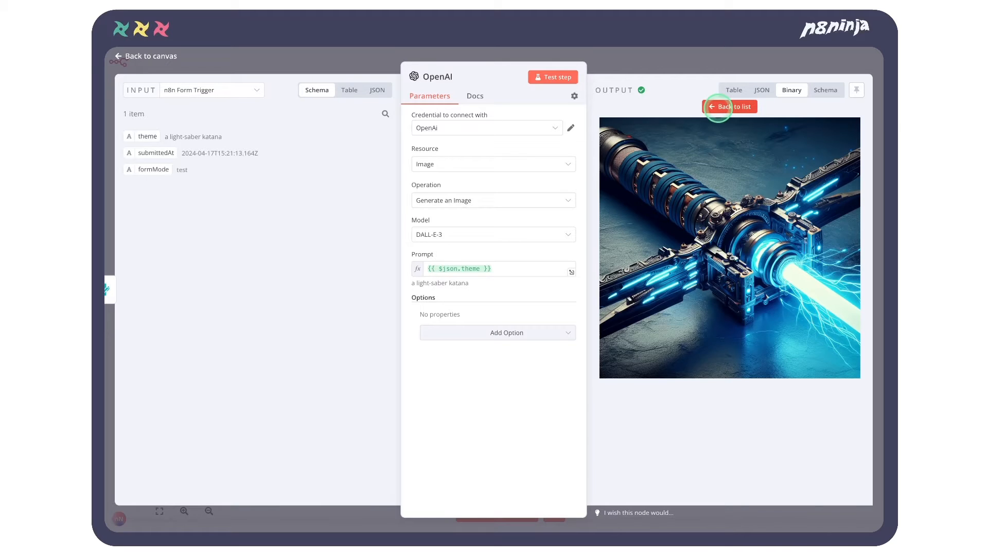
{"action": "left_click", "coordinate": [728, 105]}
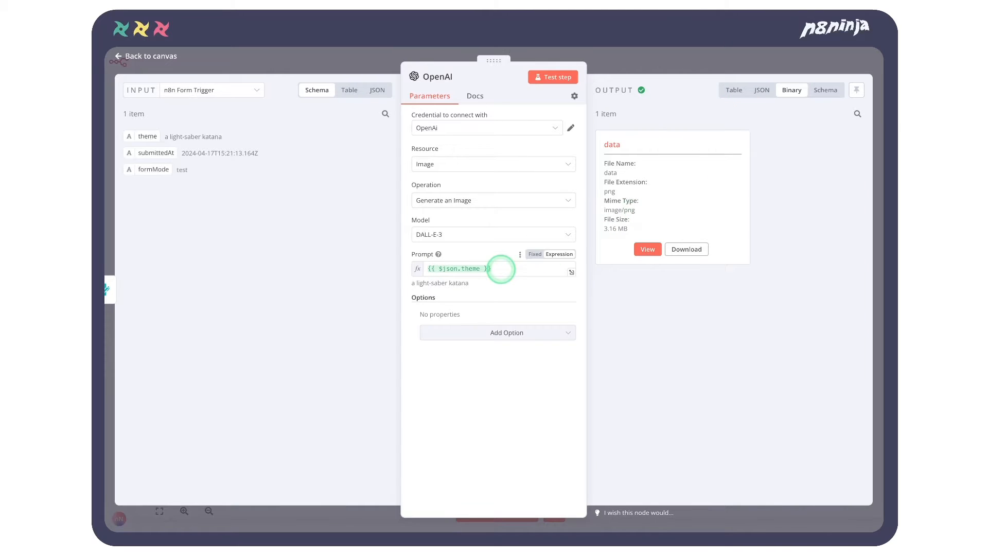
Step: Extend the prompt with retro-future cyberpunk Japan styling, rerun it and preview the neon katana image
{"action": "left_click", "coordinate": [479, 267]}
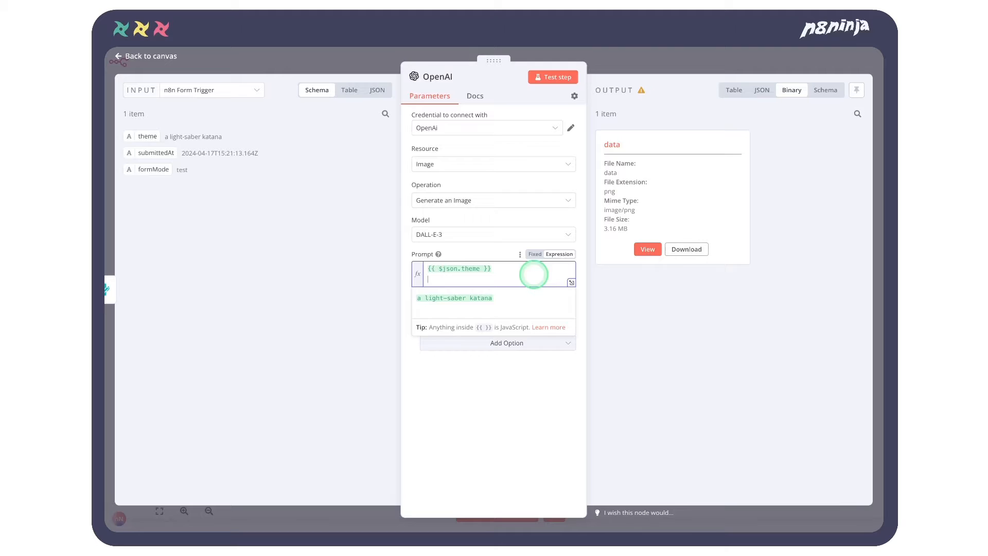
{"action": "left_click", "coordinate": [551, 76]}
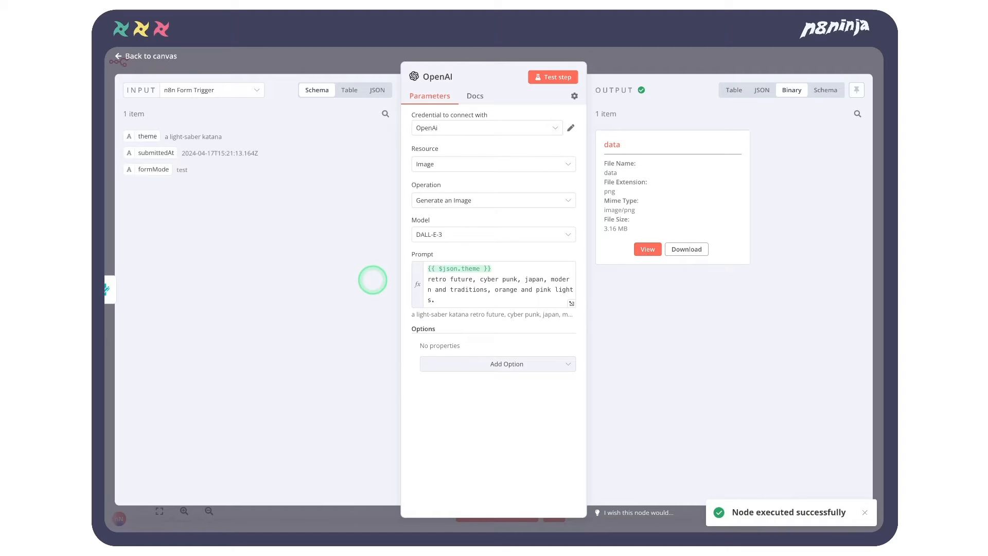
{"action": "left_click", "coordinate": [646, 249]}
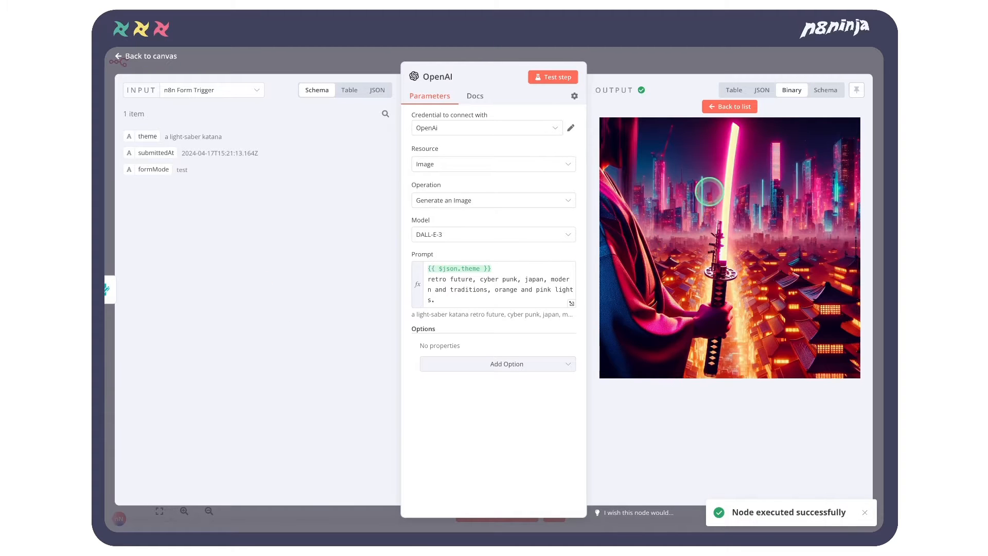
{"action": "mouse_move", "coordinate": [723, 312]}
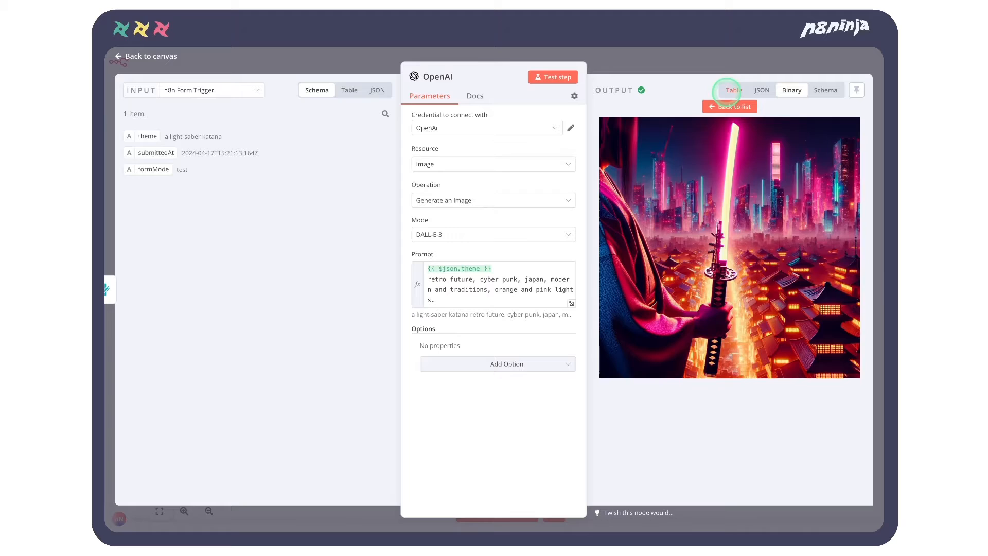
{"action": "left_click", "coordinate": [497, 363]}
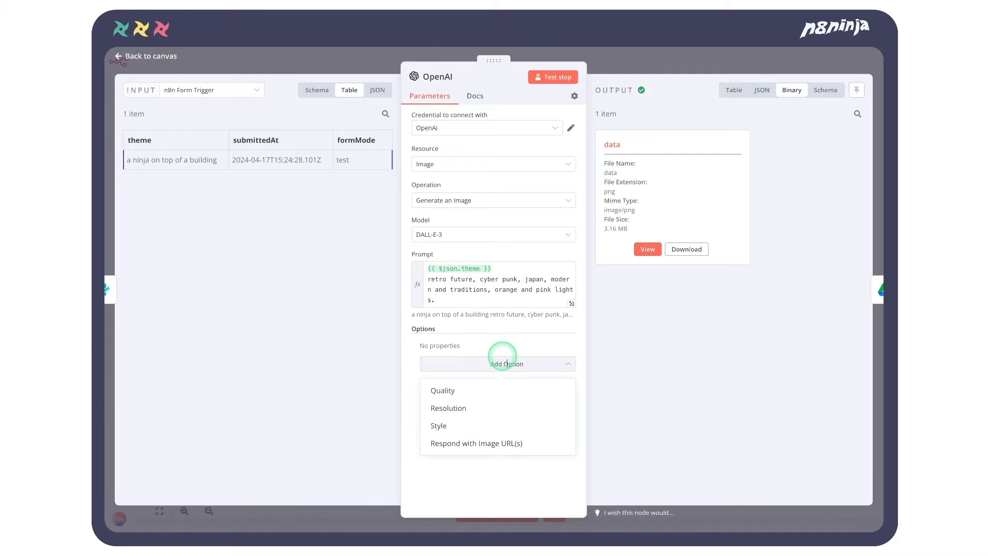
{"action": "mouse_move", "coordinate": [447, 408]}
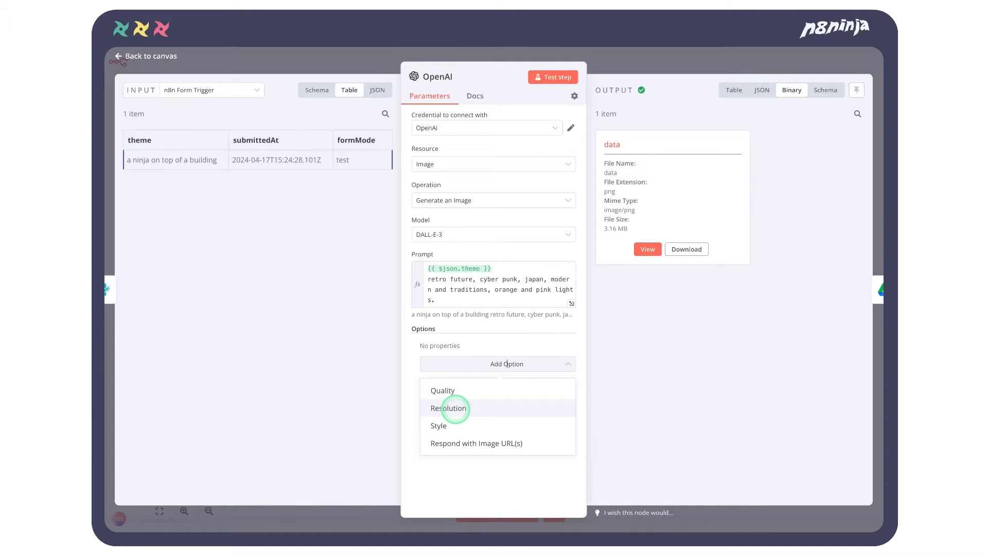
Step: Add a Resolution option of 1024x1024 to the image node and return to the canvas
{"action": "left_click", "coordinate": [449, 407]}
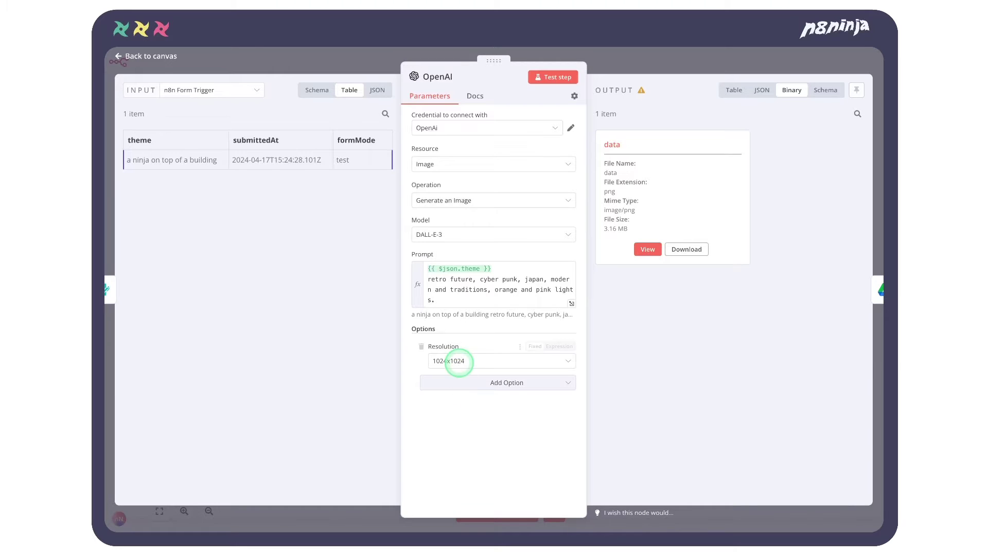
{"action": "left_click", "coordinate": [144, 56]}
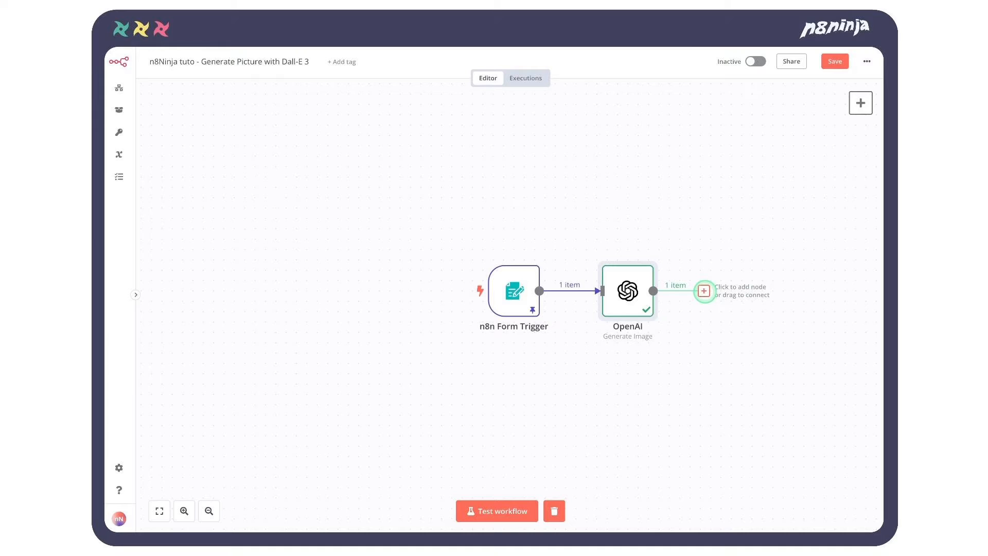
Step: Add a Google Drive 'Upload file' node after the OpenAI image step
{"action": "left_click", "coordinate": [704, 292]}
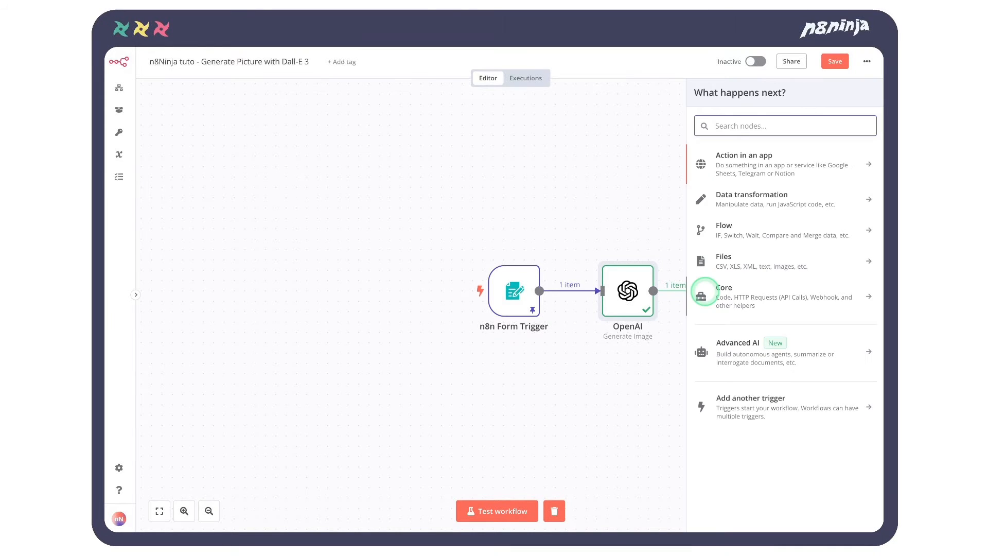
{"action": "type", "text": "drive"}
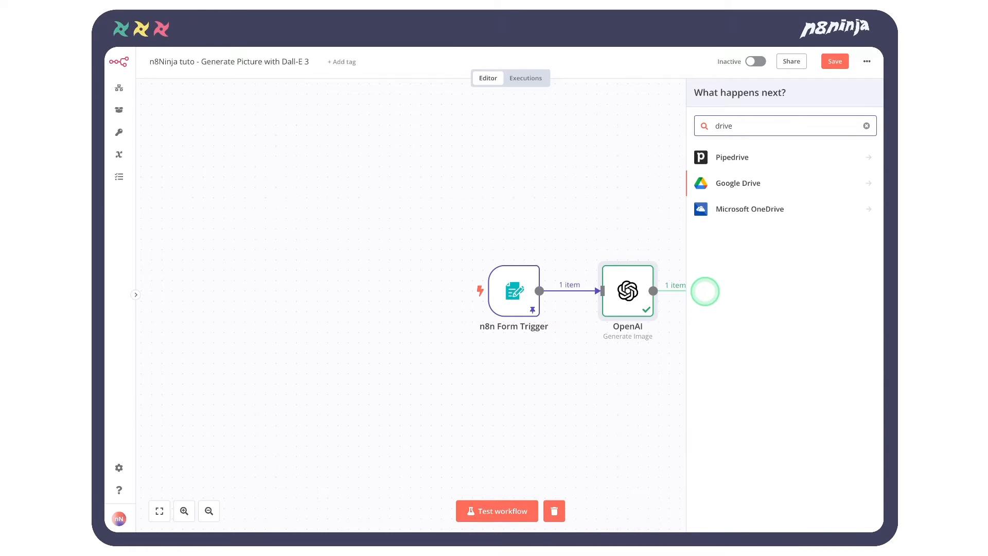
{"action": "left_click", "coordinate": [737, 184]}
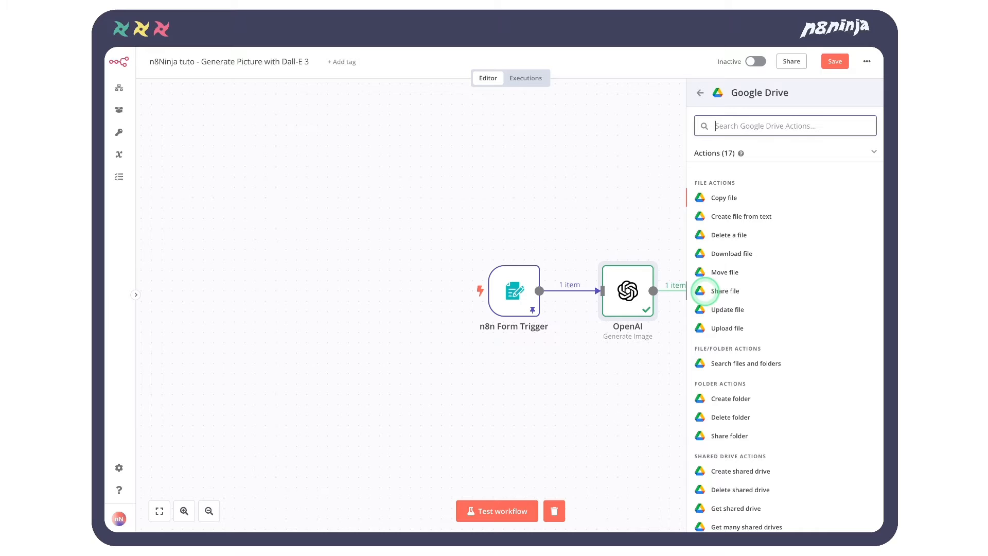
{"action": "mouse_move", "coordinate": [729, 327]}
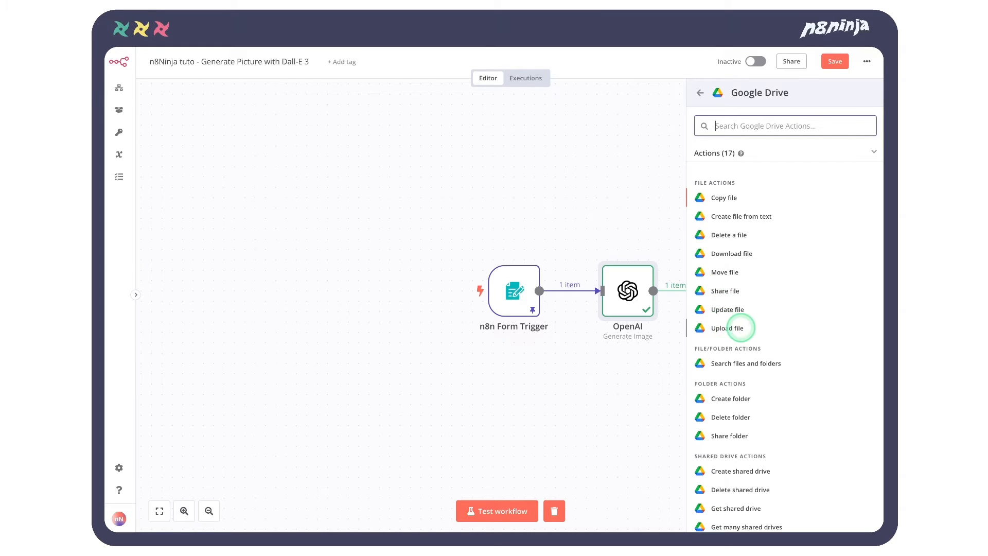
{"action": "left_click", "coordinate": [731, 327]}
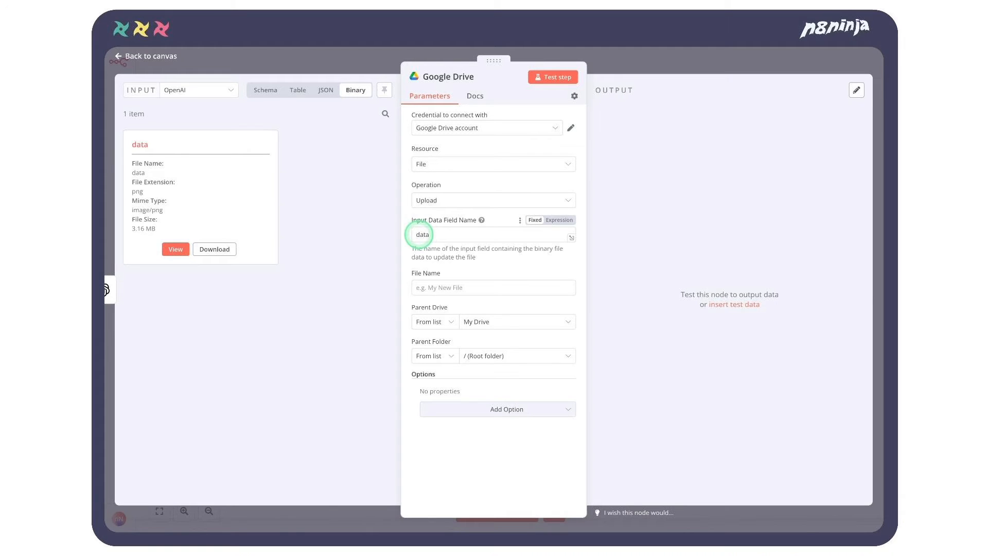
{"action": "mouse_move", "coordinate": [445, 273]}
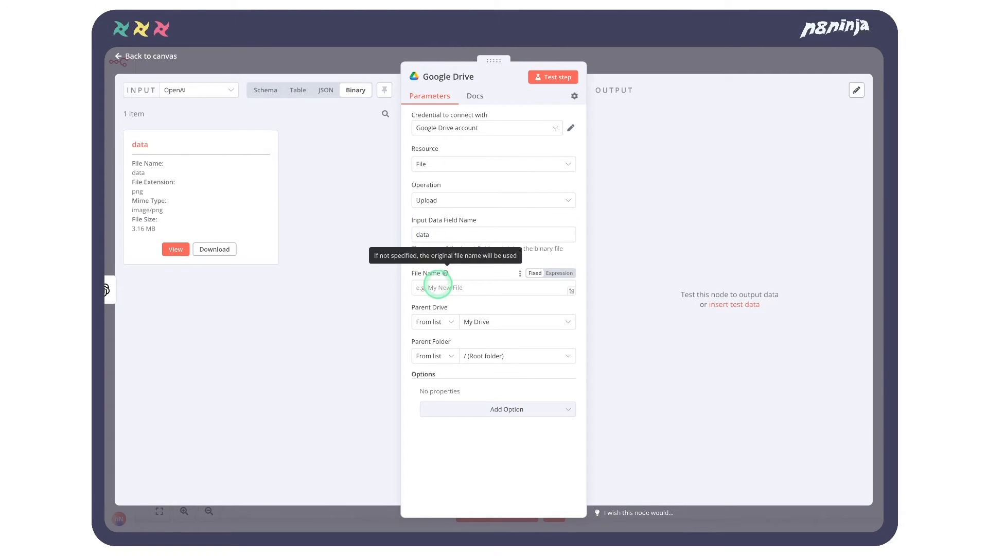
Step: Name the uploaded file from the form's theme plus .png and run the upload to Drive
{"action": "left_click", "coordinate": [198, 89]}
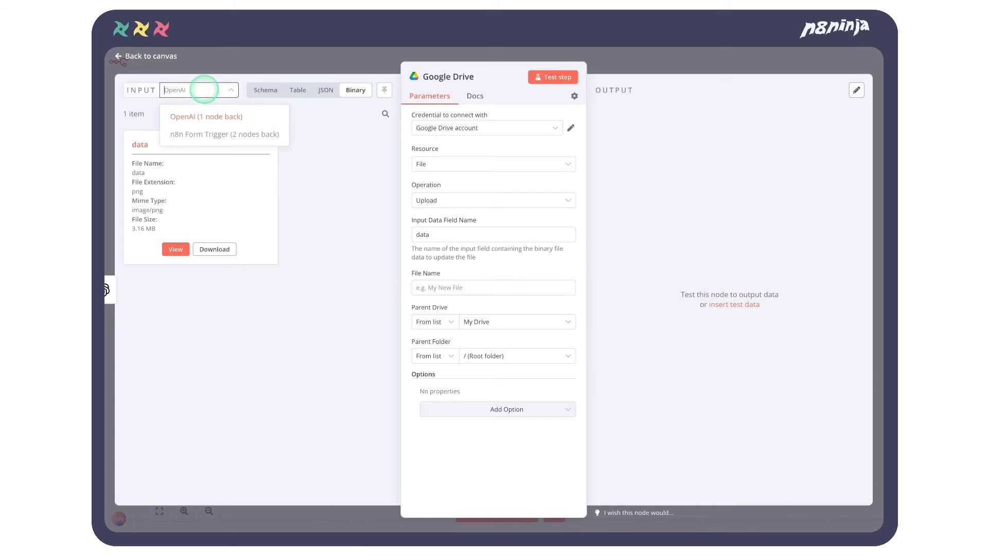
{"action": "left_click", "coordinate": [223, 134]}
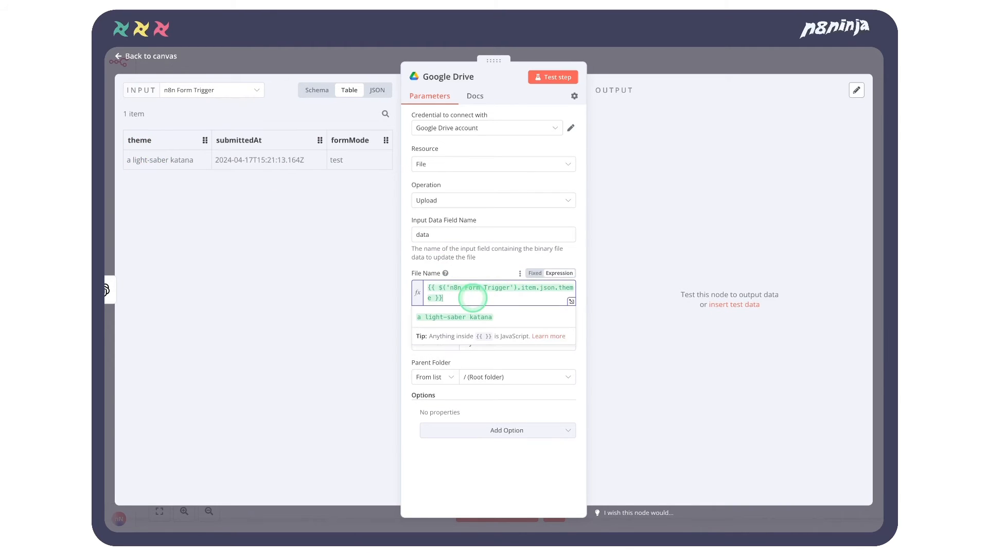
{"action": "type", "text": ".png"}
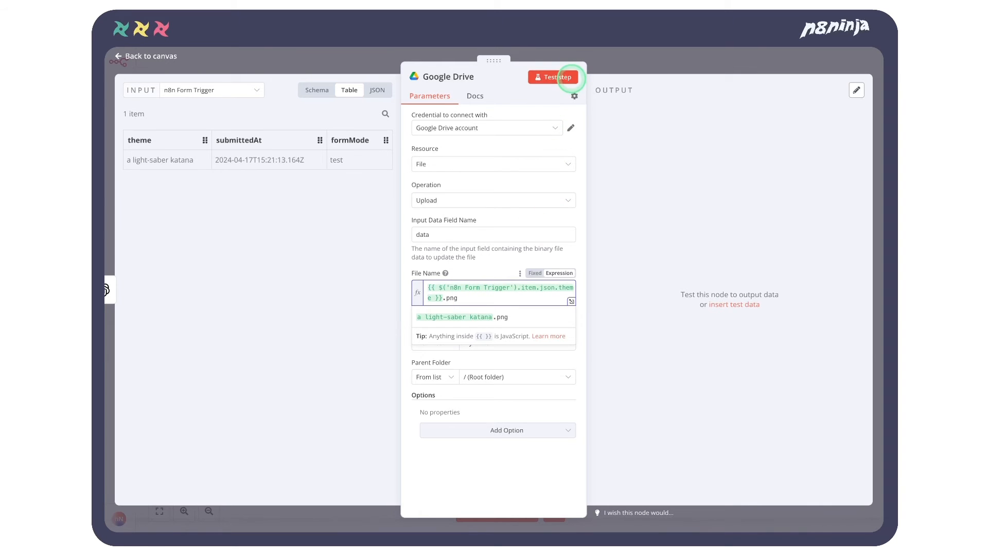
{"action": "left_click", "coordinate": [552, 77]}
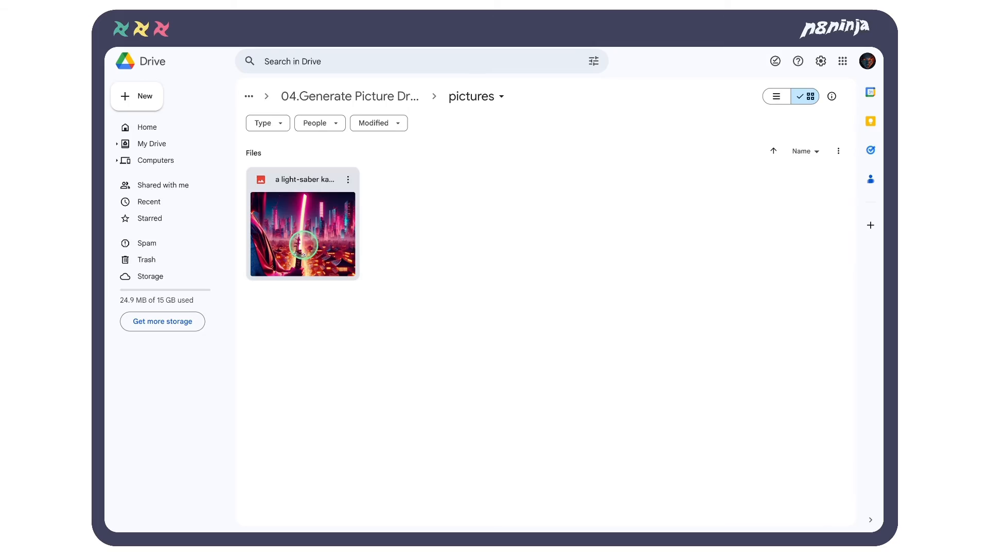